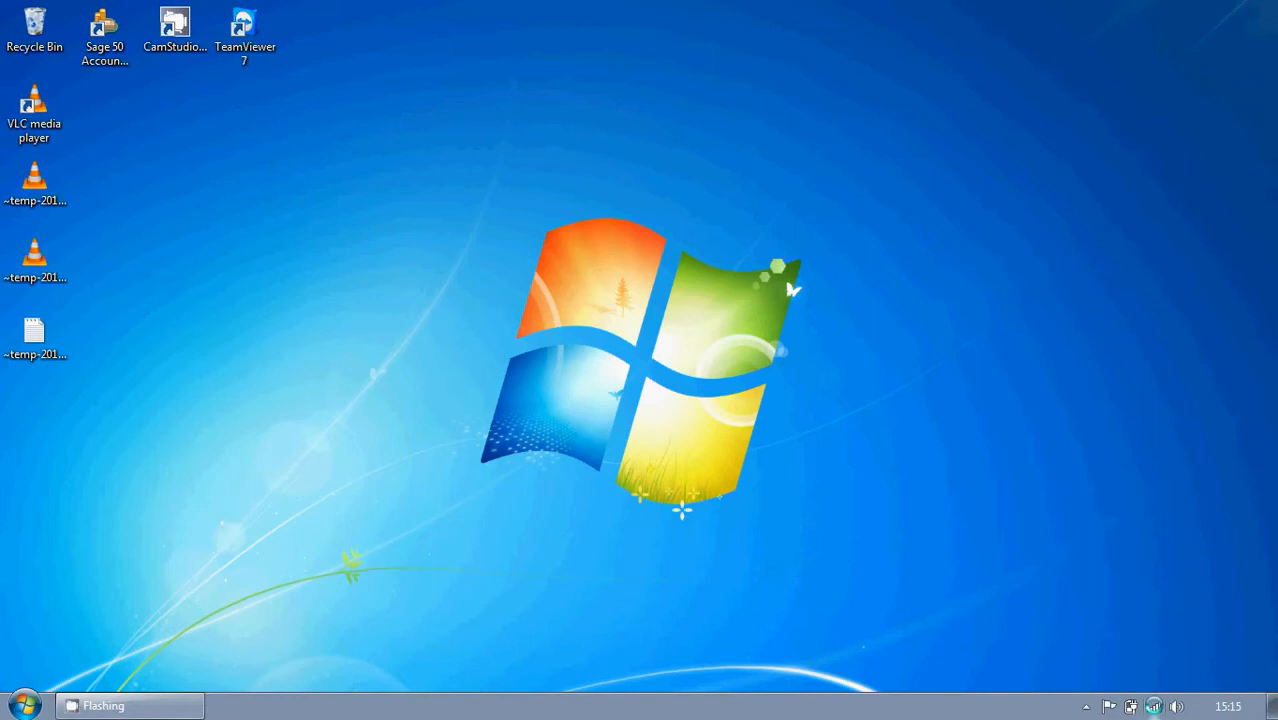
Step: Show the tray network flyout listing networks for Wireless Network Connection and Wireless Network Connection 3
left_click(1154, 706)
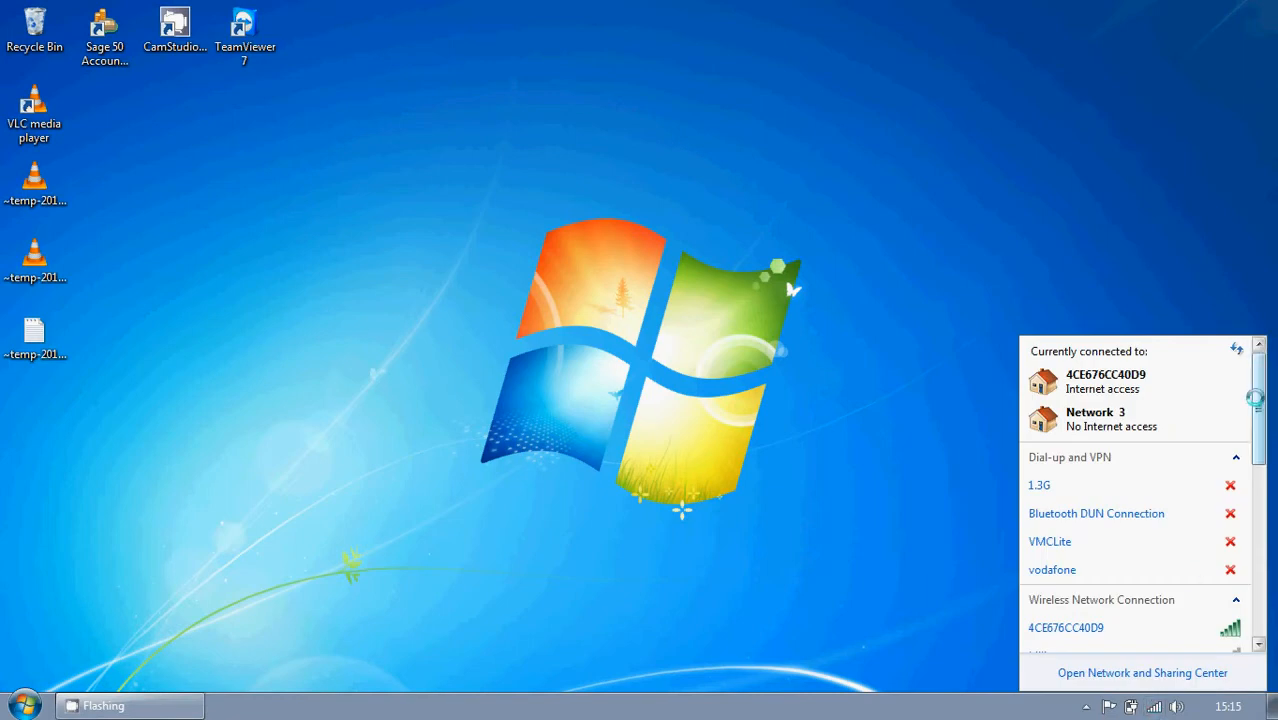
scroll("down", 3)
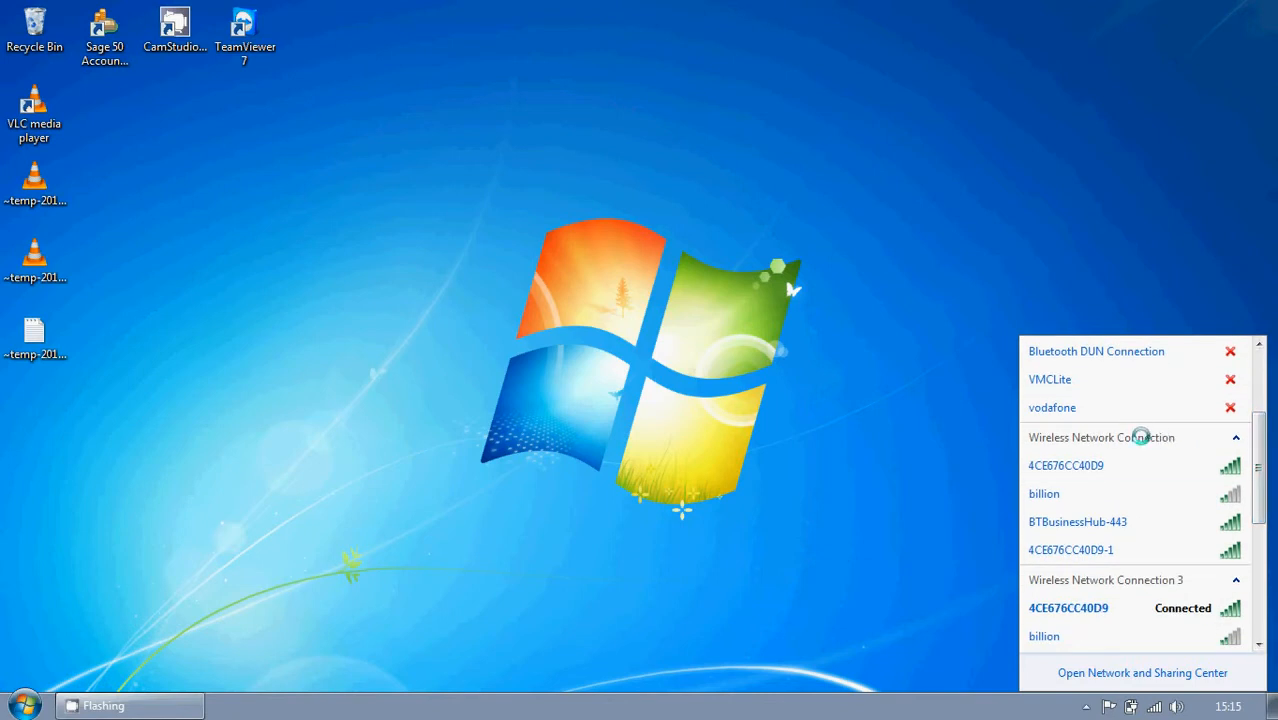
mouse_move(1044, 493)
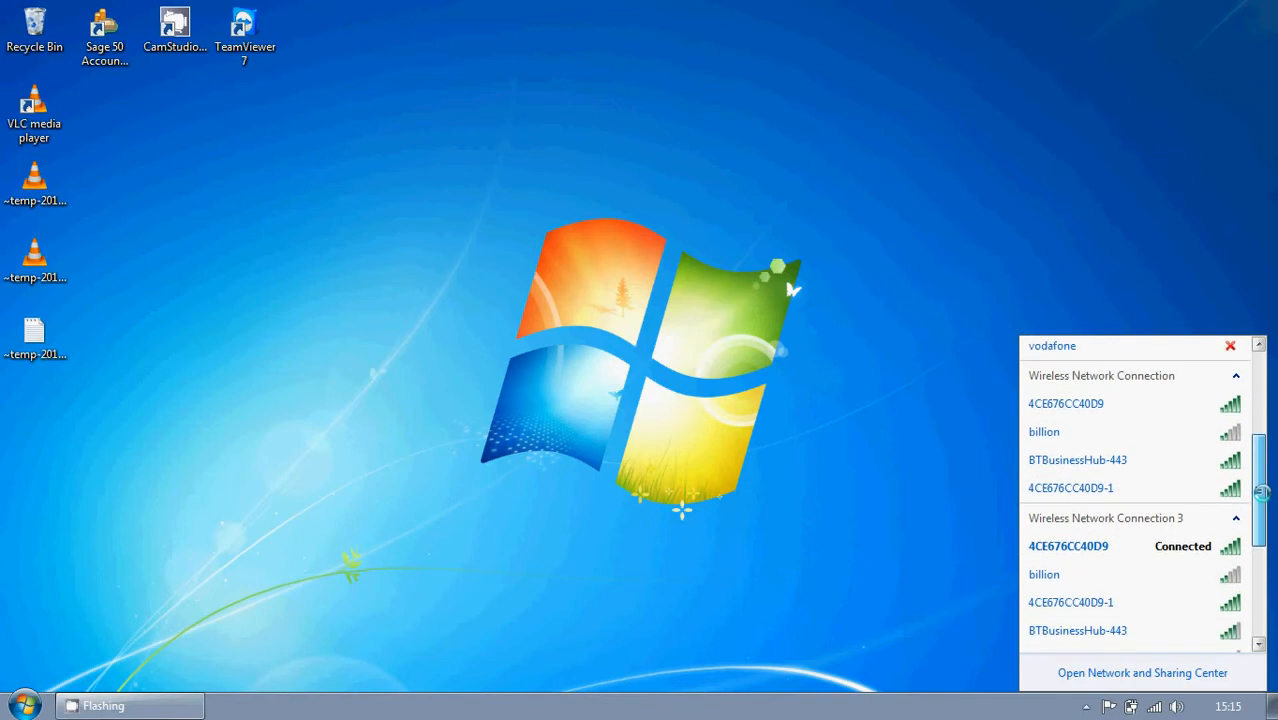
scroll("down", 3)
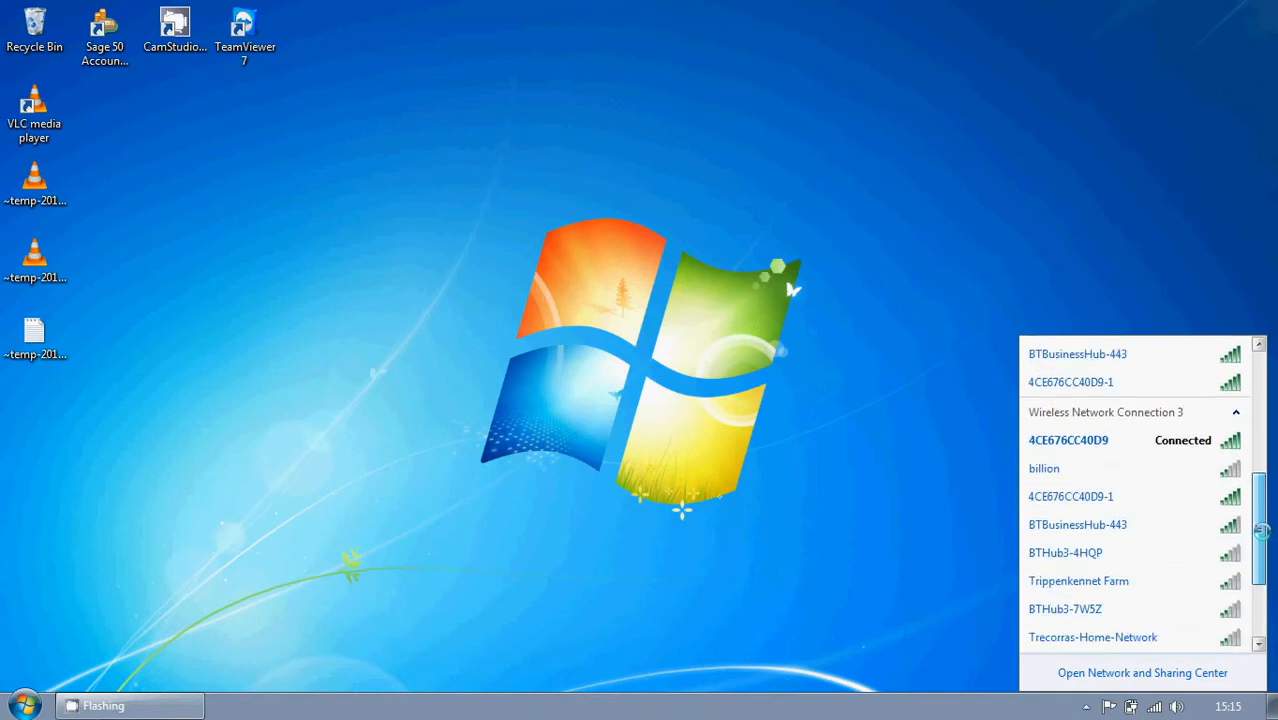
scroll("down", 3)
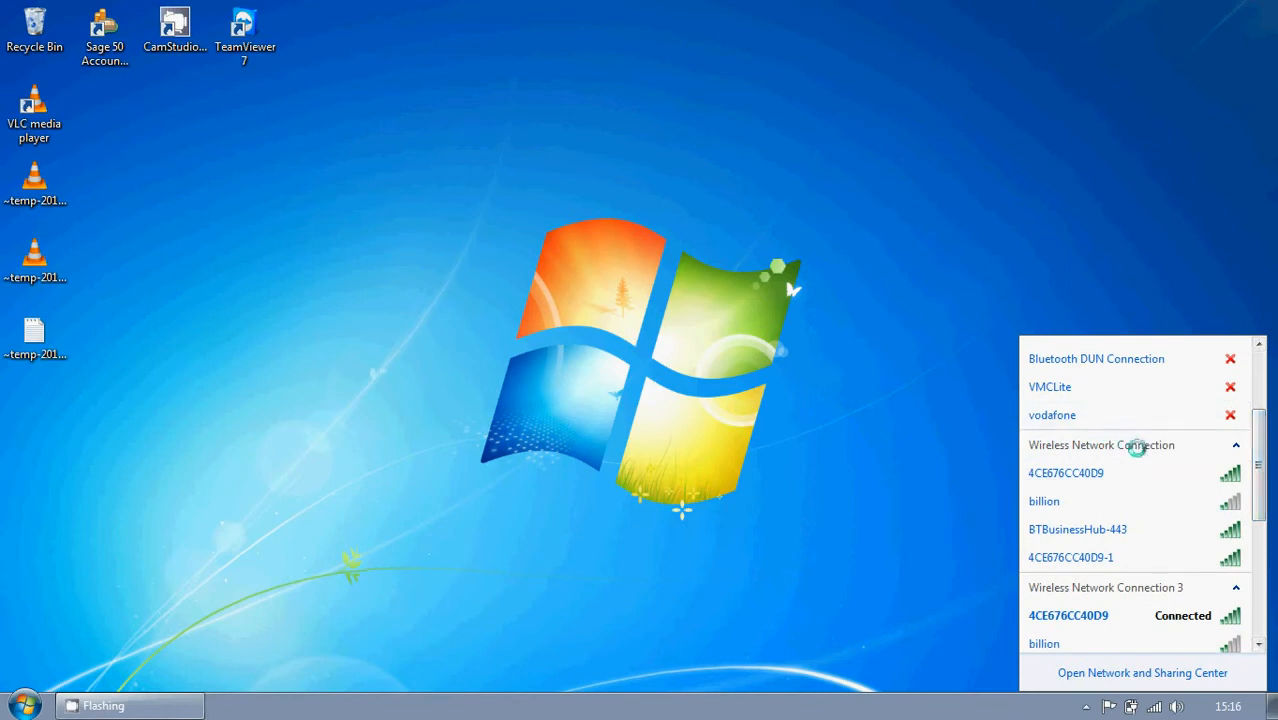
mouse_move(1120, 442)
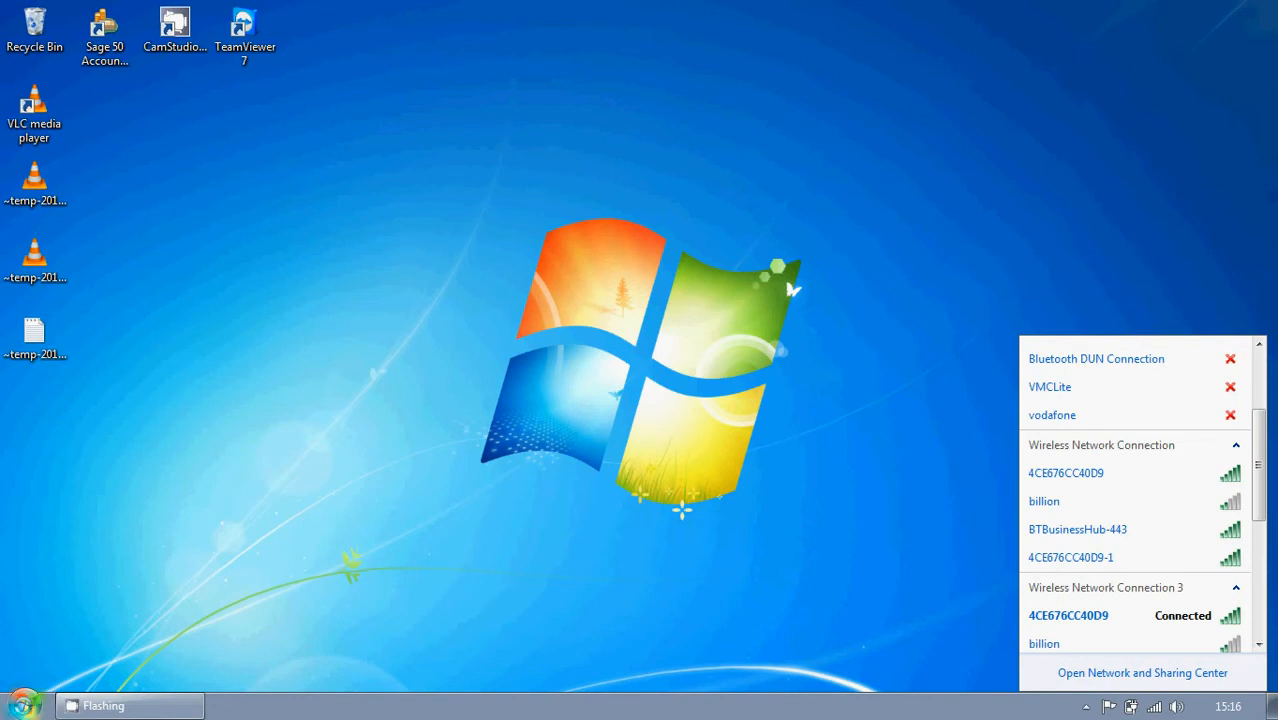
Step: Reach Device Manager through Start > Control Panel > All Control Panel Items
left_click(22, 705)
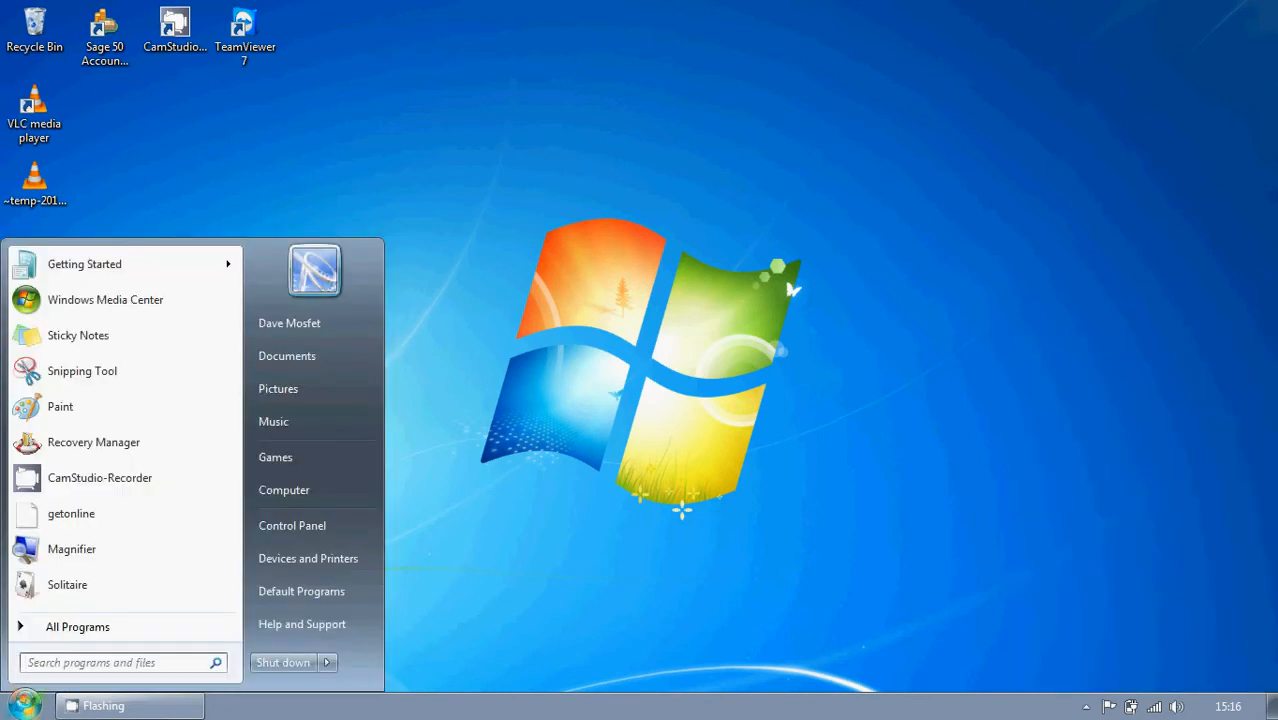
left_click(292, 525)
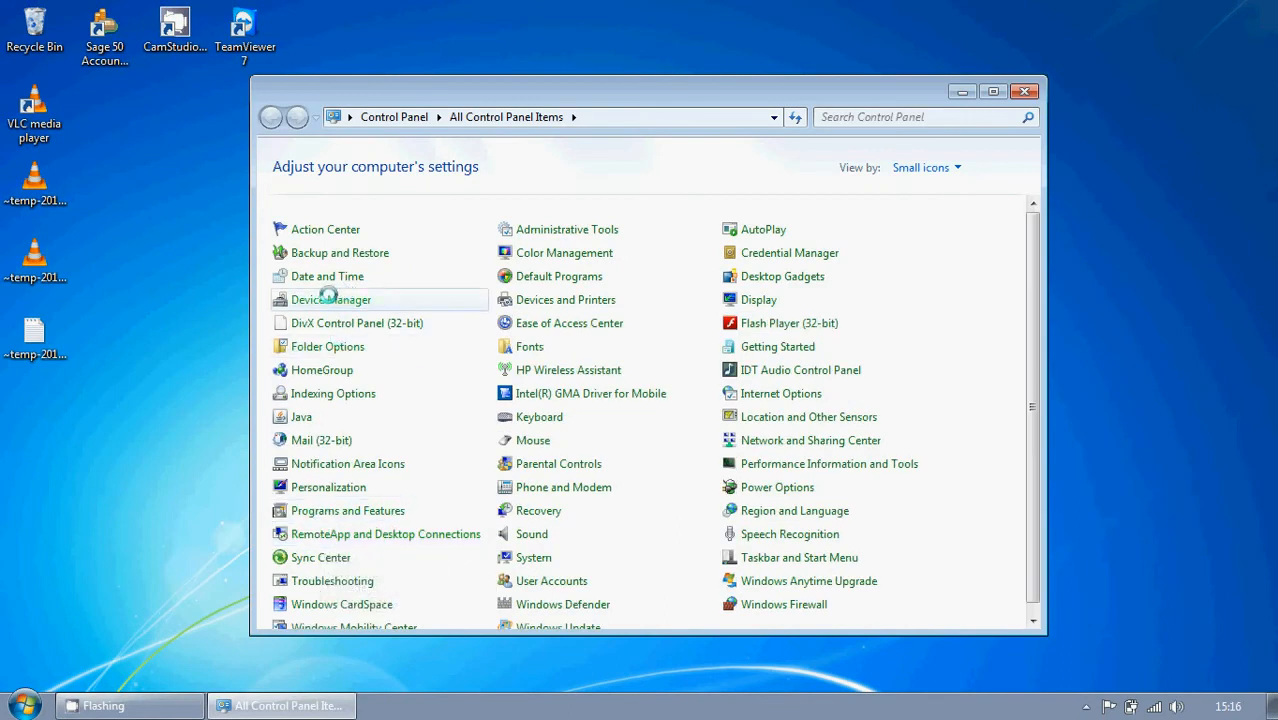
mouse_move(330, 299)
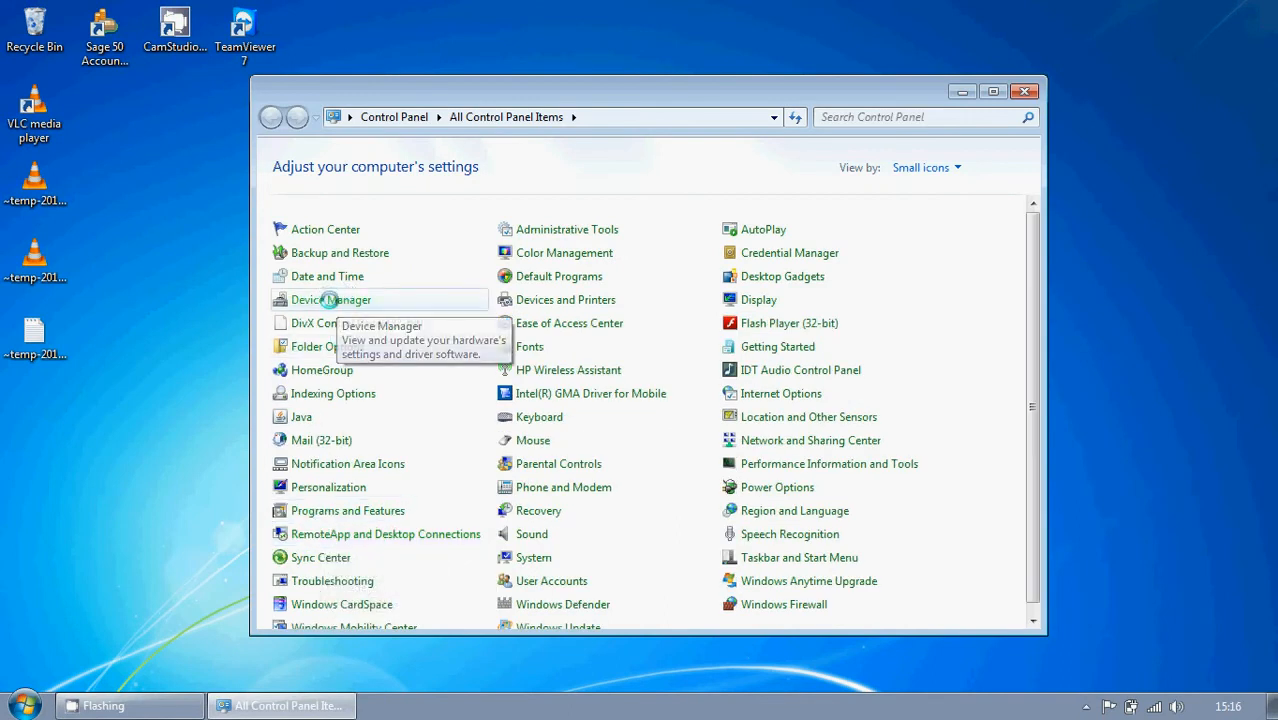
left_click(330, 299)
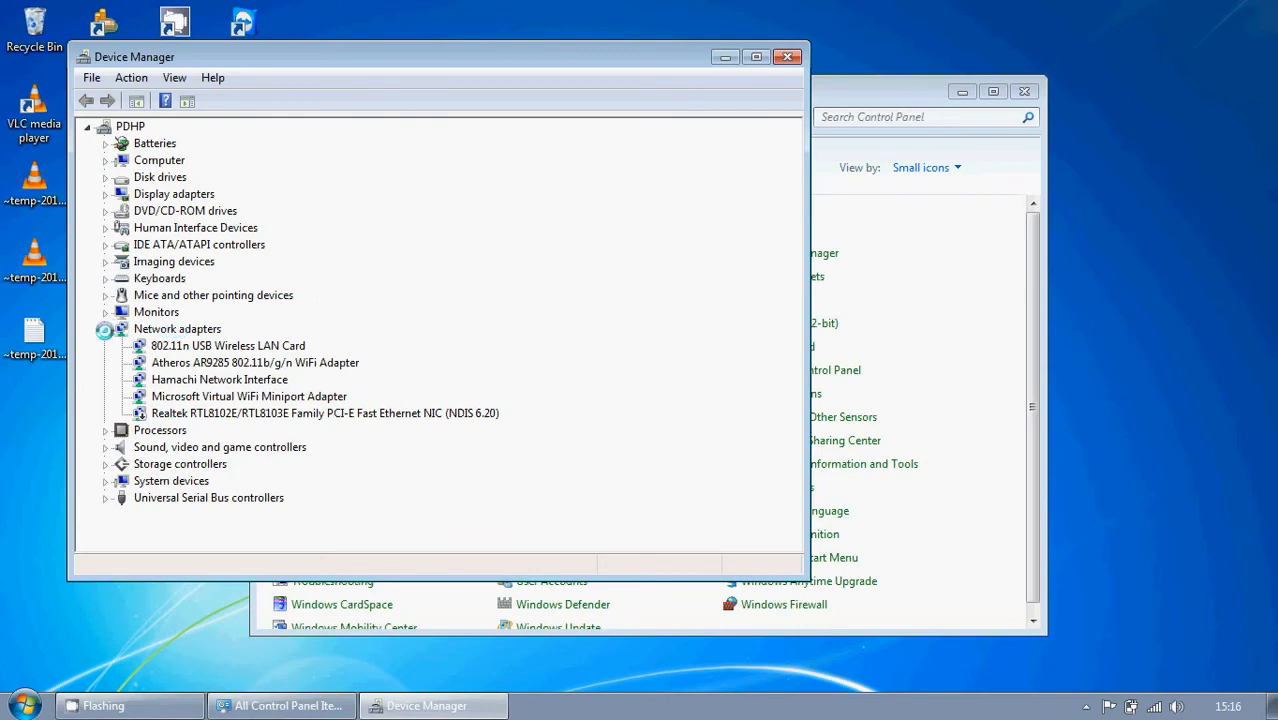
Step: Disable the Atheros AR9285 802.11b/g/n WiFi Adapter under Network adapters and confirm the warning
left_click(106, 328)
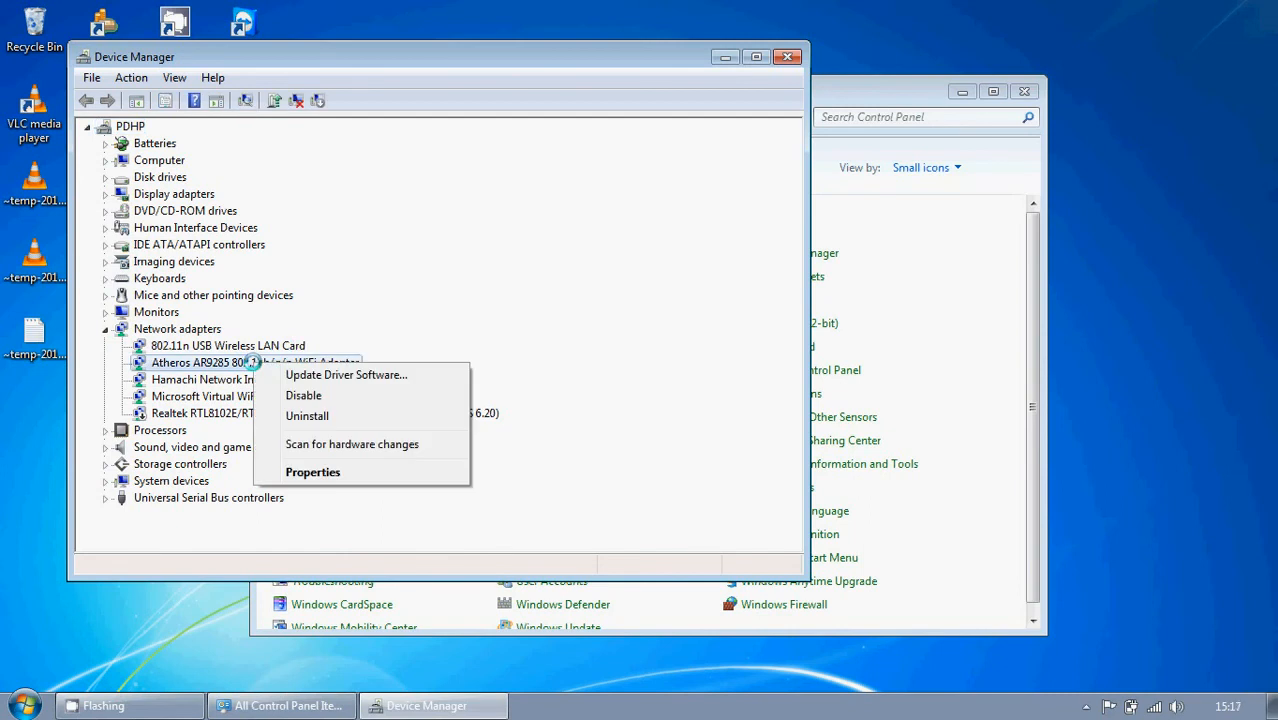
left_click(303, 395)
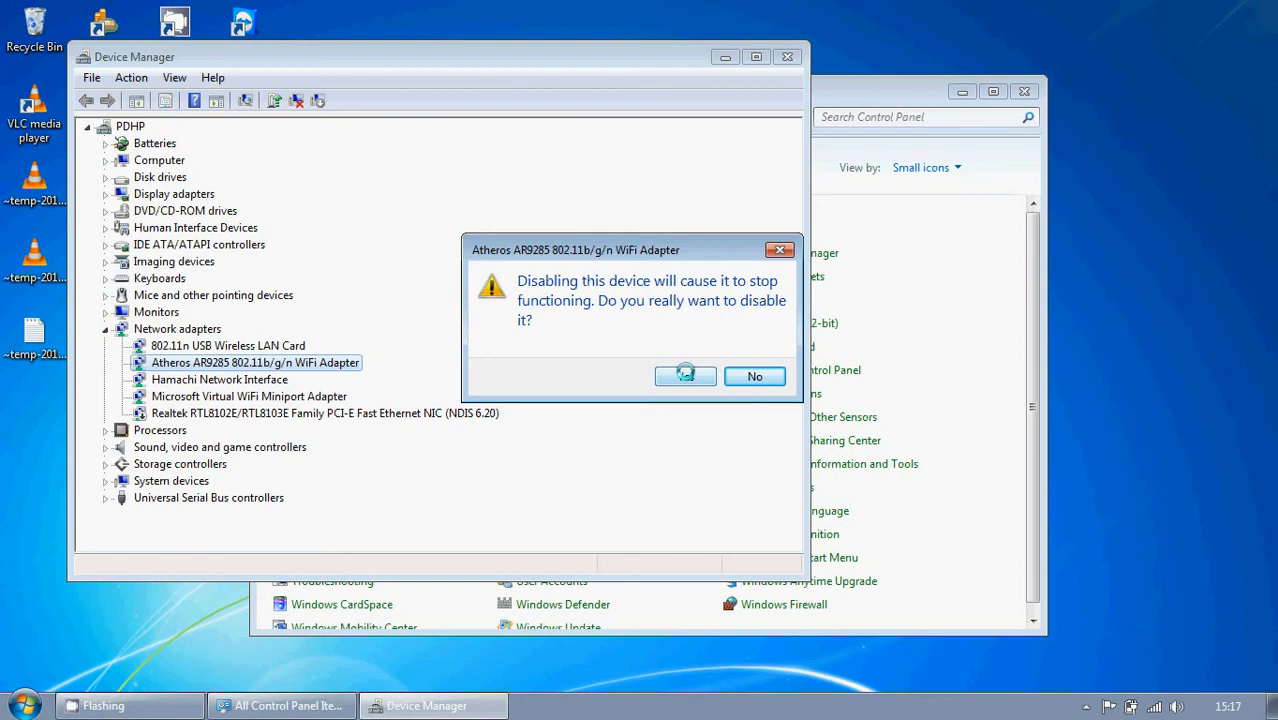
left_click(685, 375)
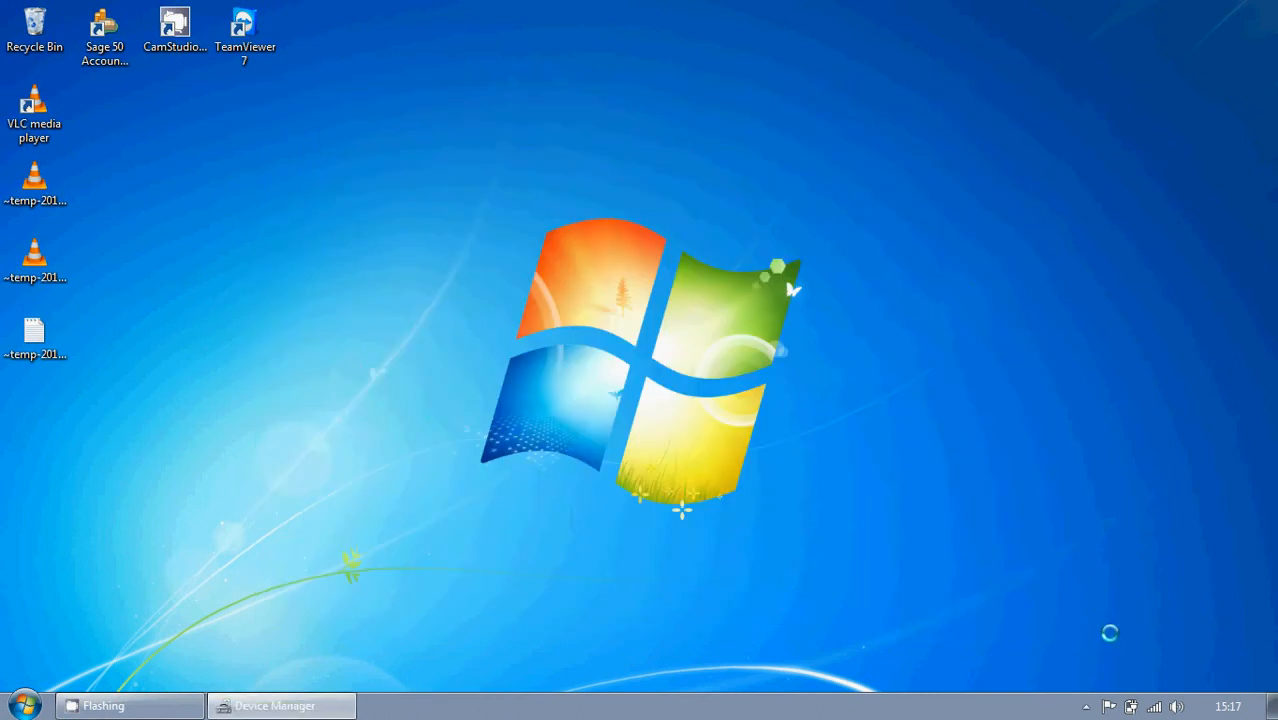
Step: Reopen the tray network flyout, now showing only Wireless Network Connection 3 connected to 4CE676CC40D9
left_click(1152, 706)
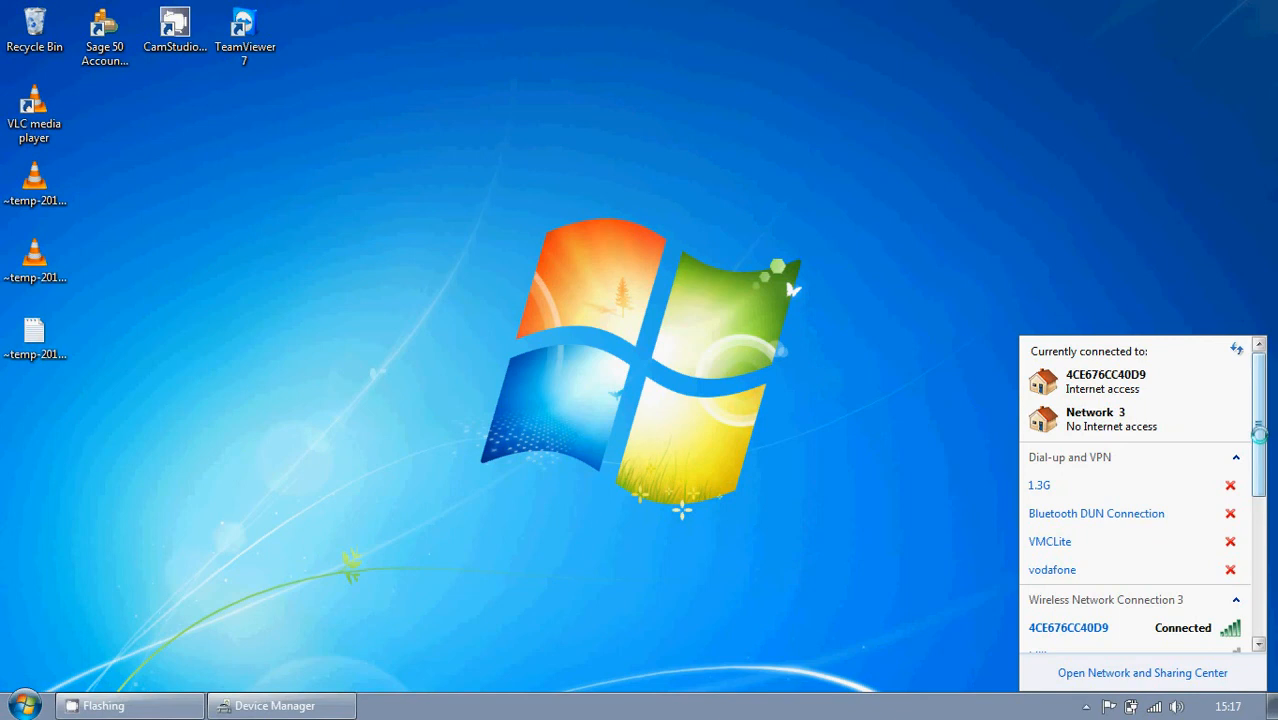
scroll("down", 3)
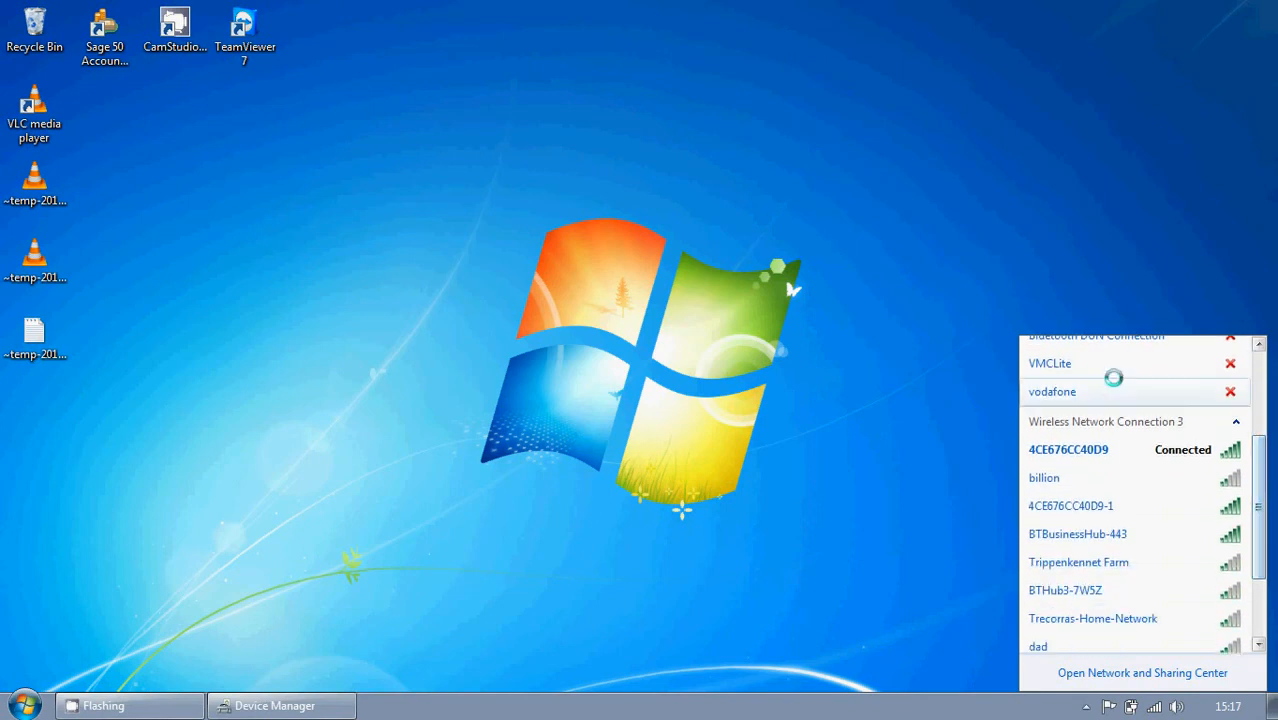
mouse_move(1063, 419)
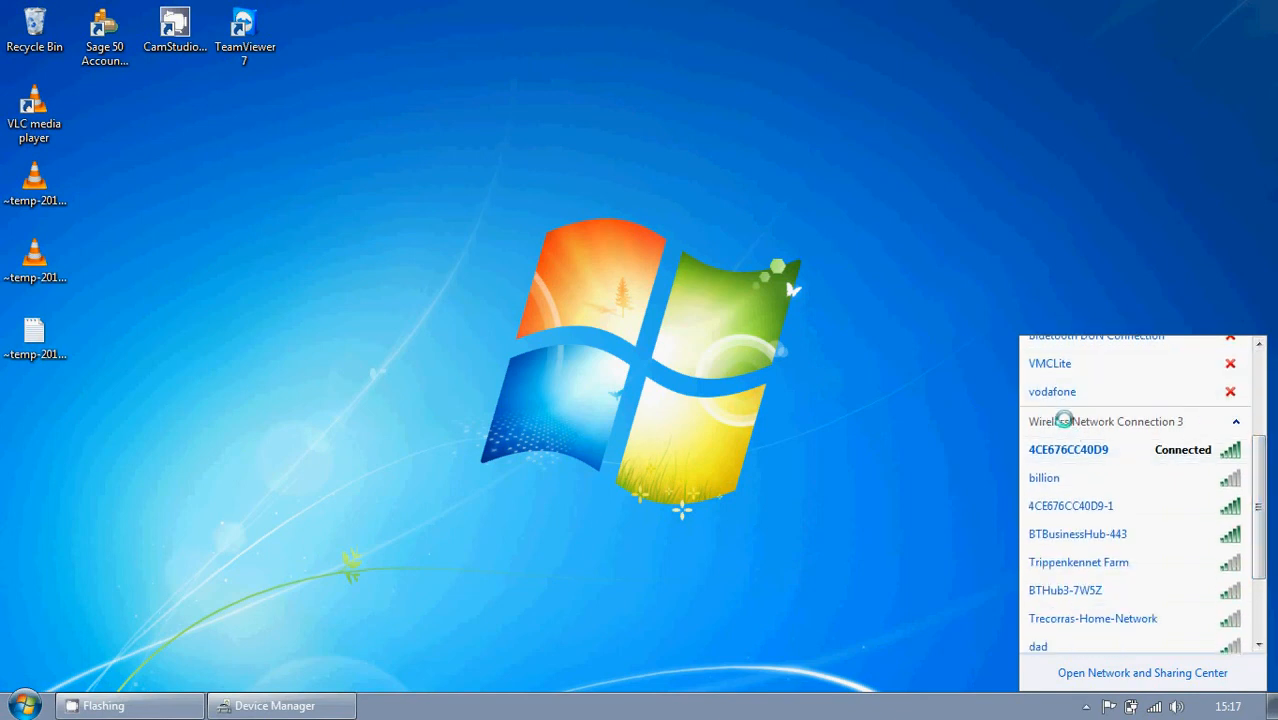